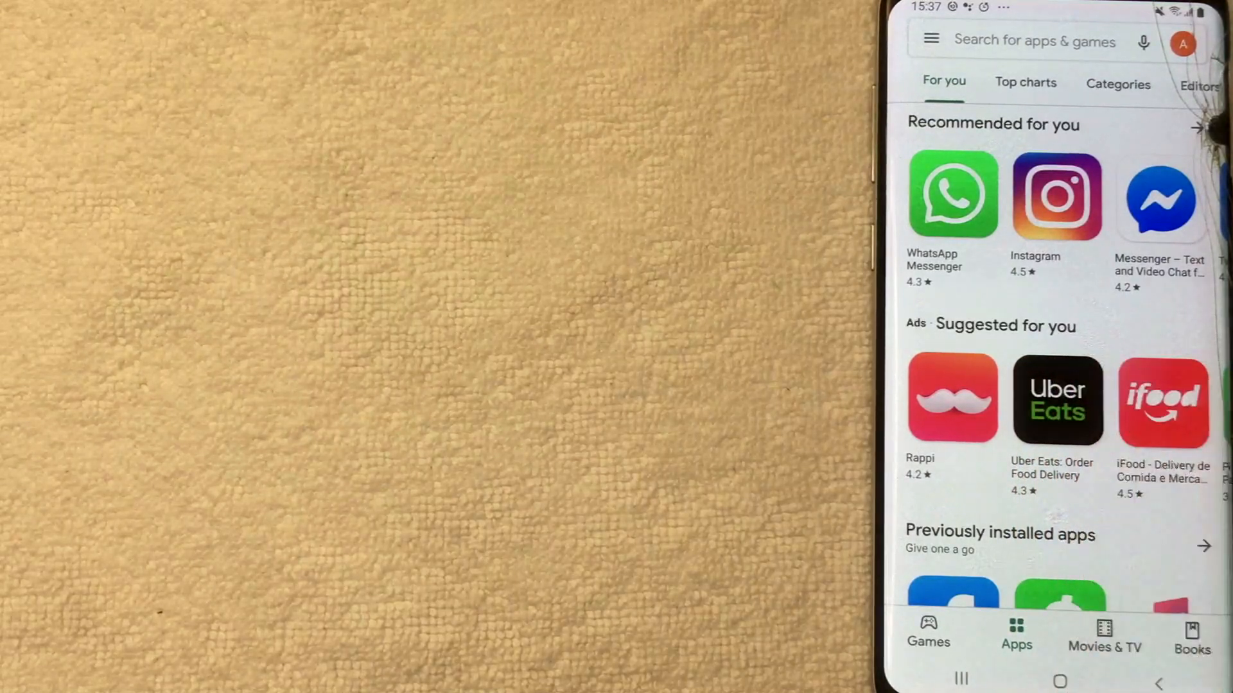
# Bring up the Play Store main menu listing account, payment methods and settings.
pyautogui.click(930, 41)
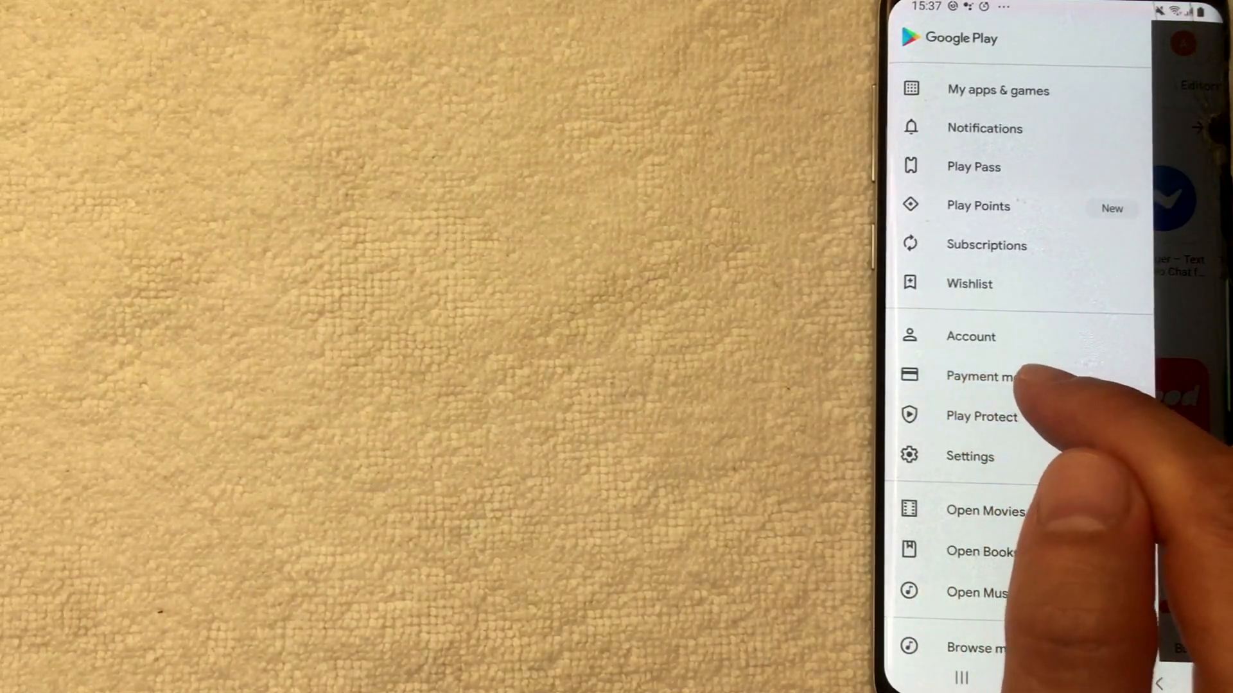
# Go to Payment methods showing the Google Play balance and add-payment options.
pyautogui.click(980, 377)
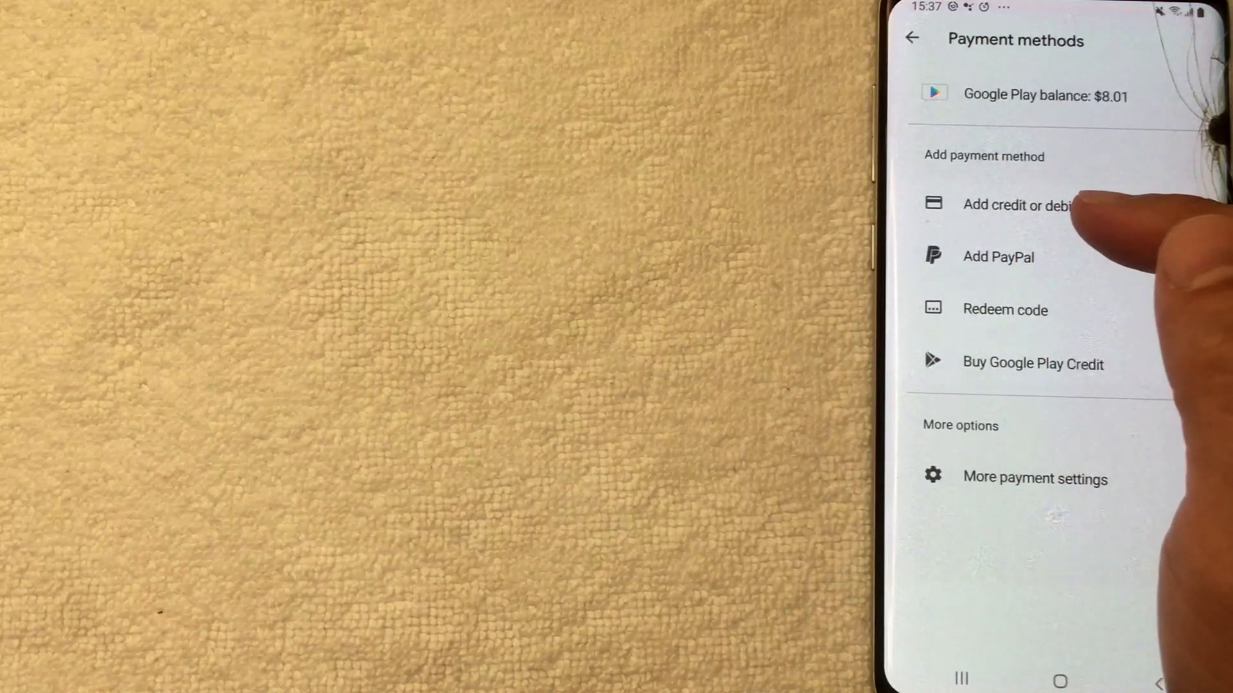
# Add a new Mastercard with its details and save it beneath the Google Play balance.
pyautogui.click(1014, 205)
pyautogui.write('90006')
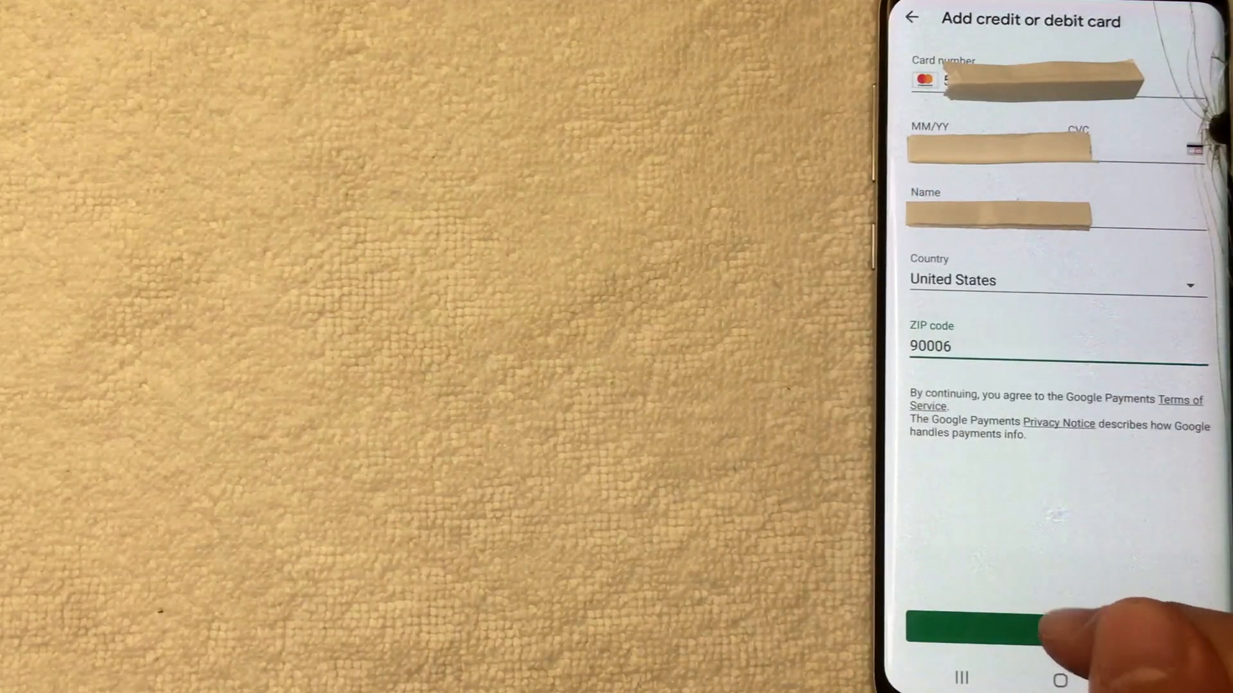
pyautogui.click(983, 628)
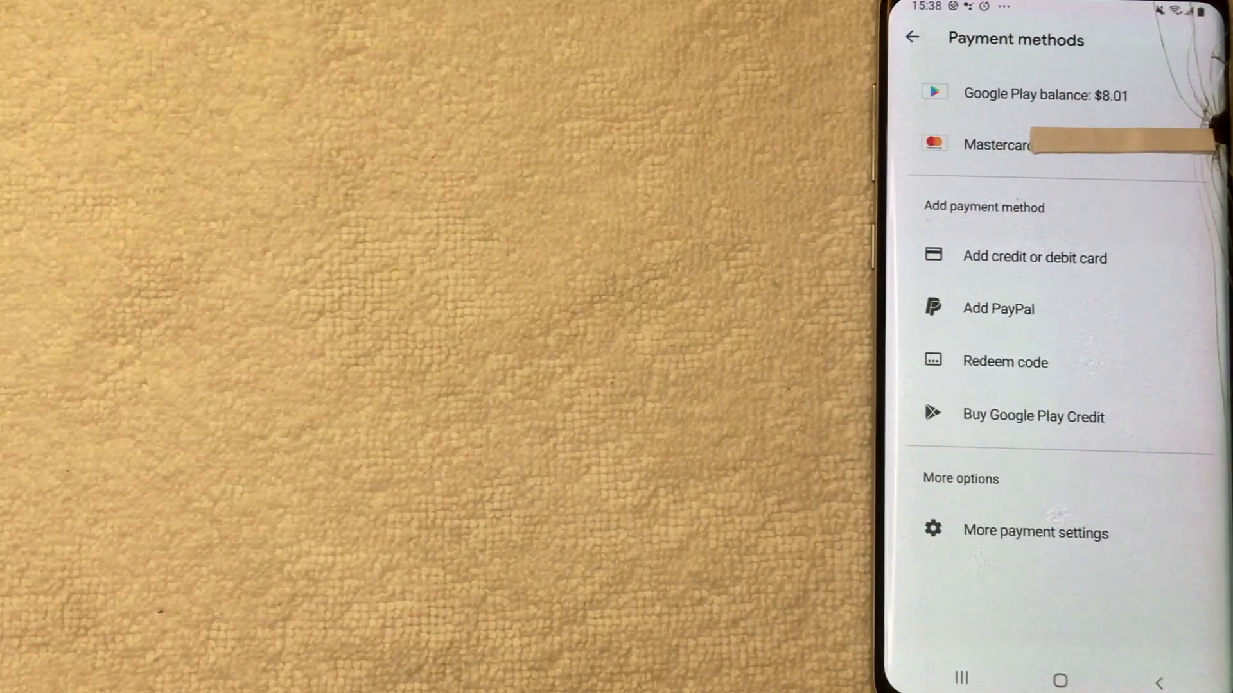